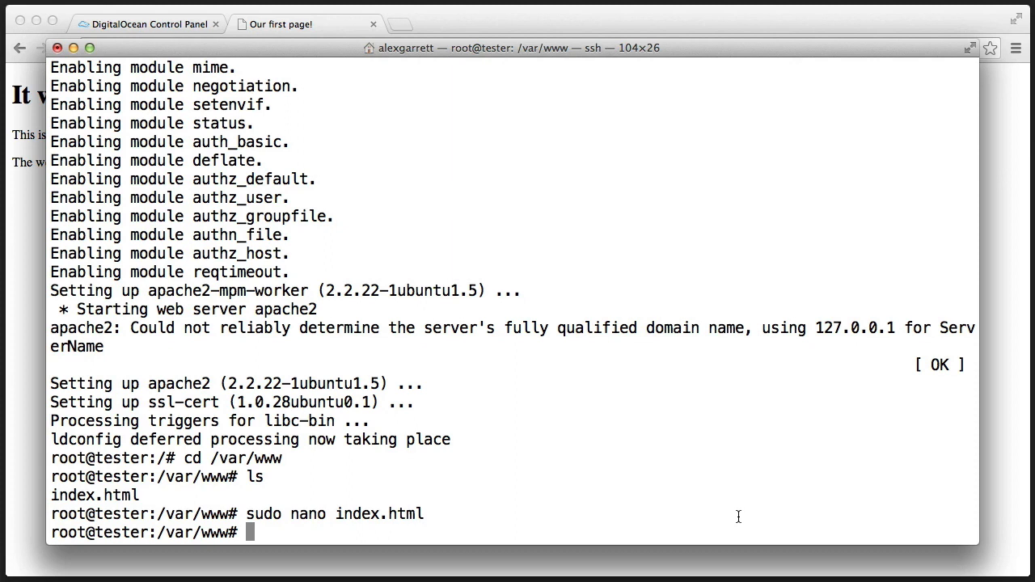
Enter 'sudo apt-get php5 libapache2-mod-php5 php5-mcrypt', which apt-get rejects as invalid
text(sudo)
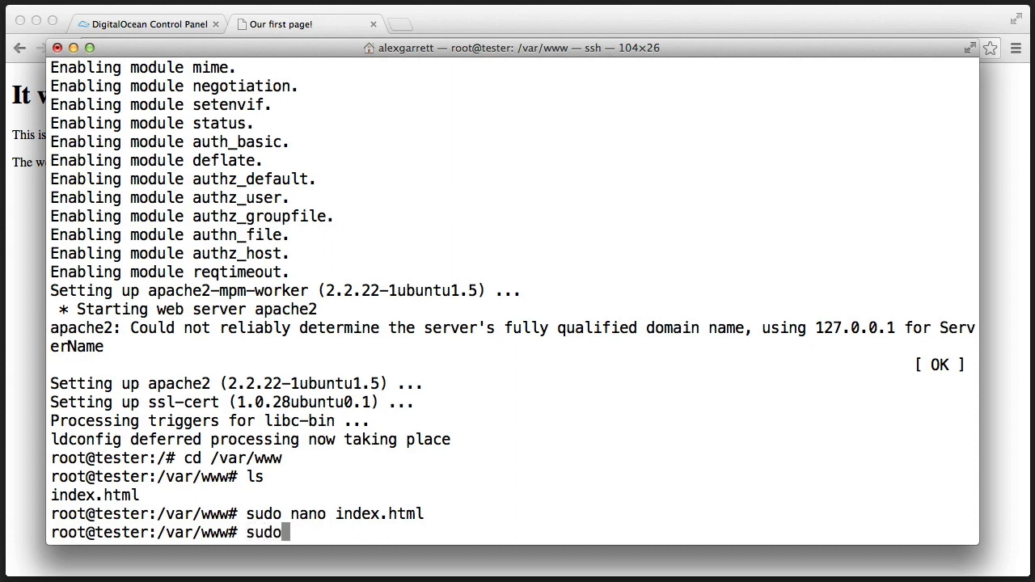
text(apt-get)
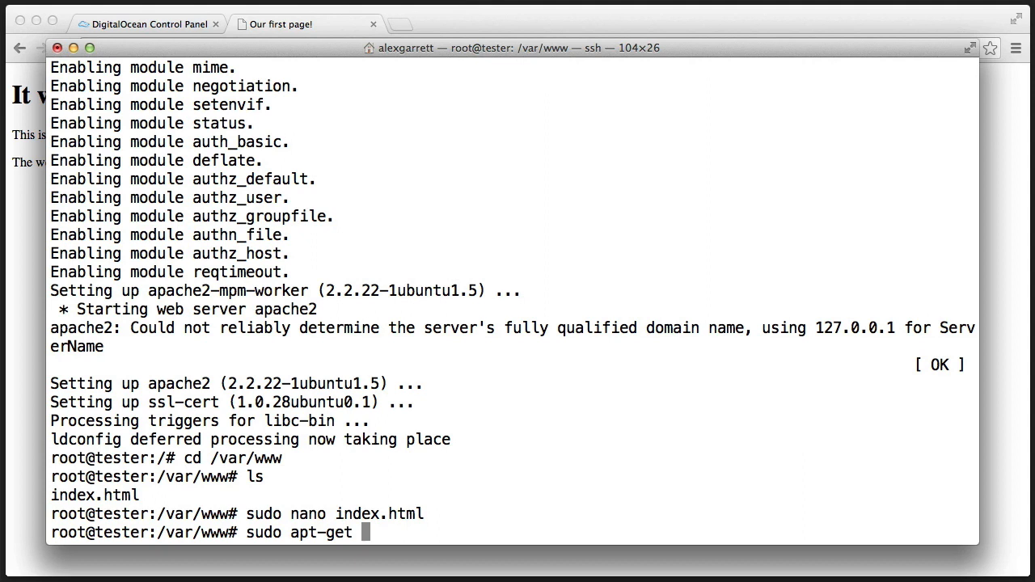
text(php5)
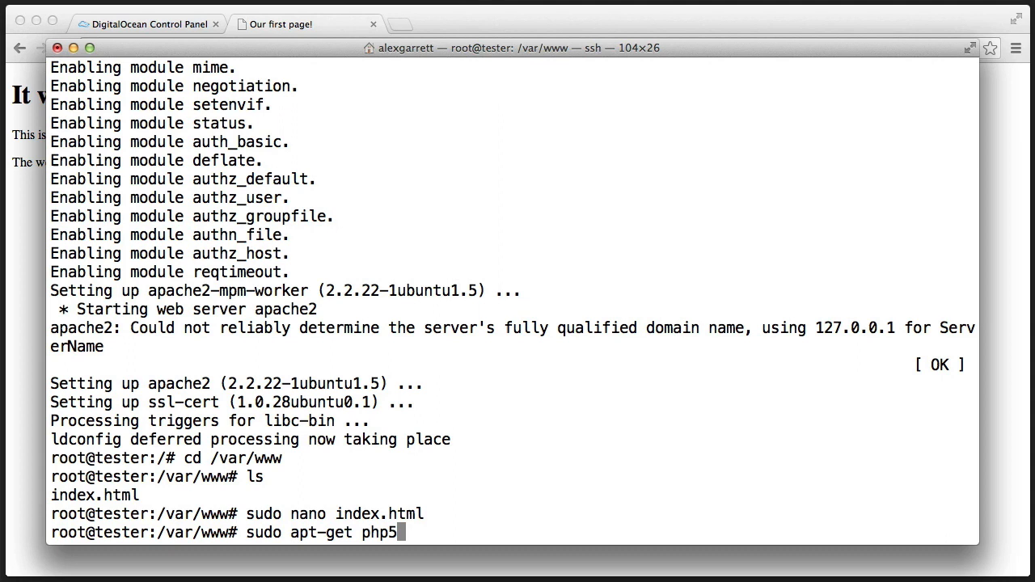
text(" ")
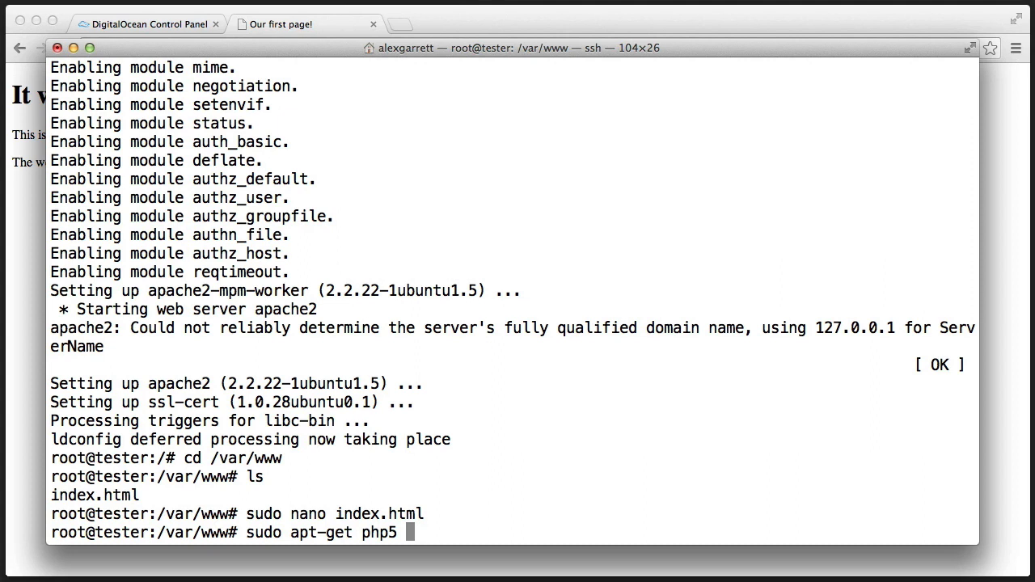
text(libapac)
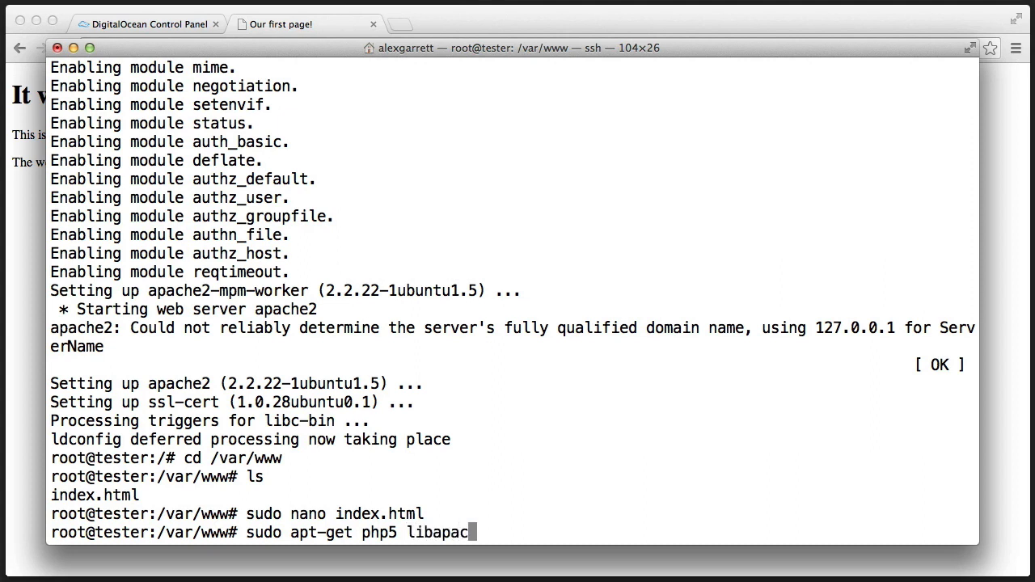
text(2)
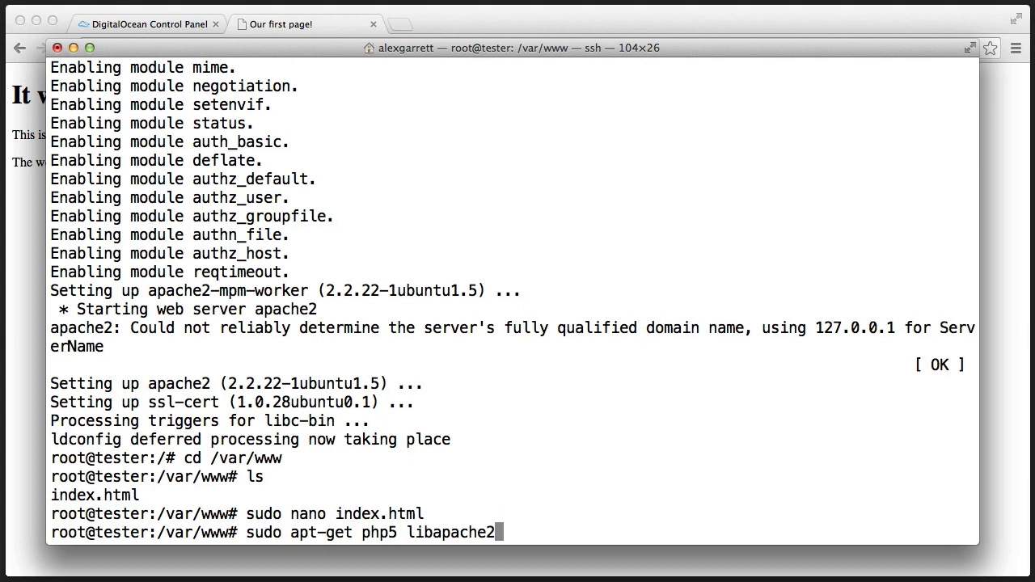
text(-mod-)
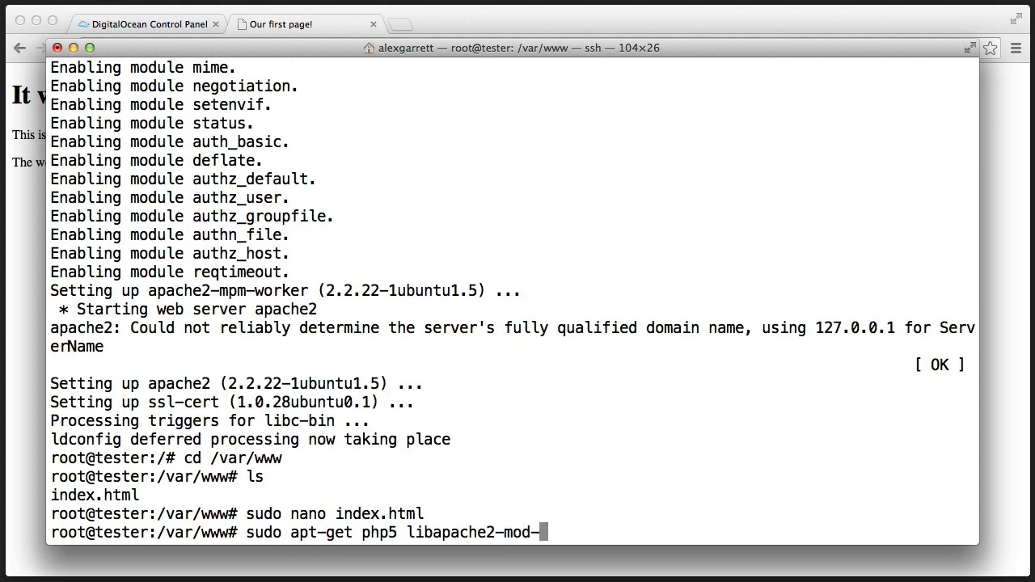
text(php5)
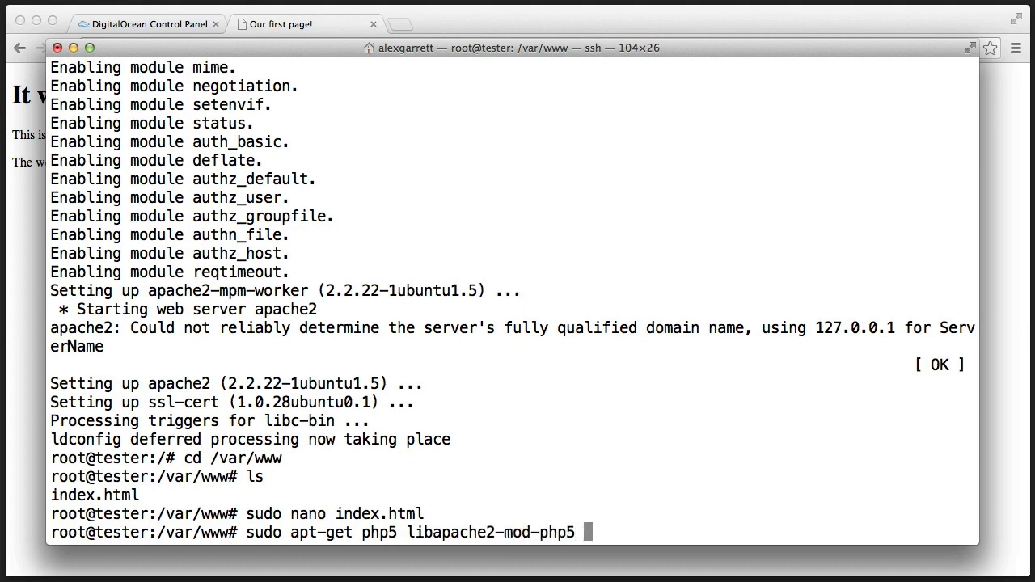
text(php)
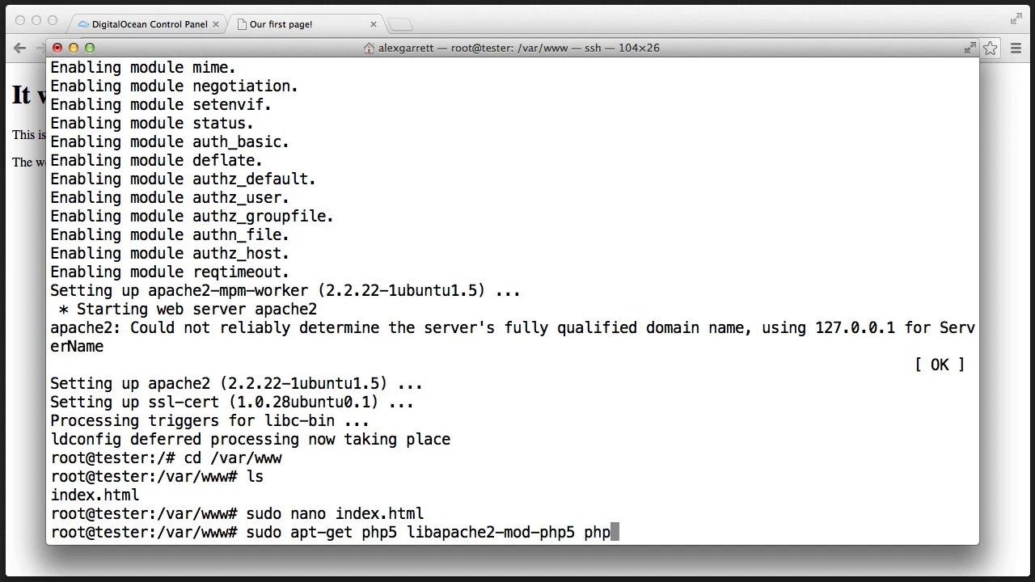
text(5-mcry)
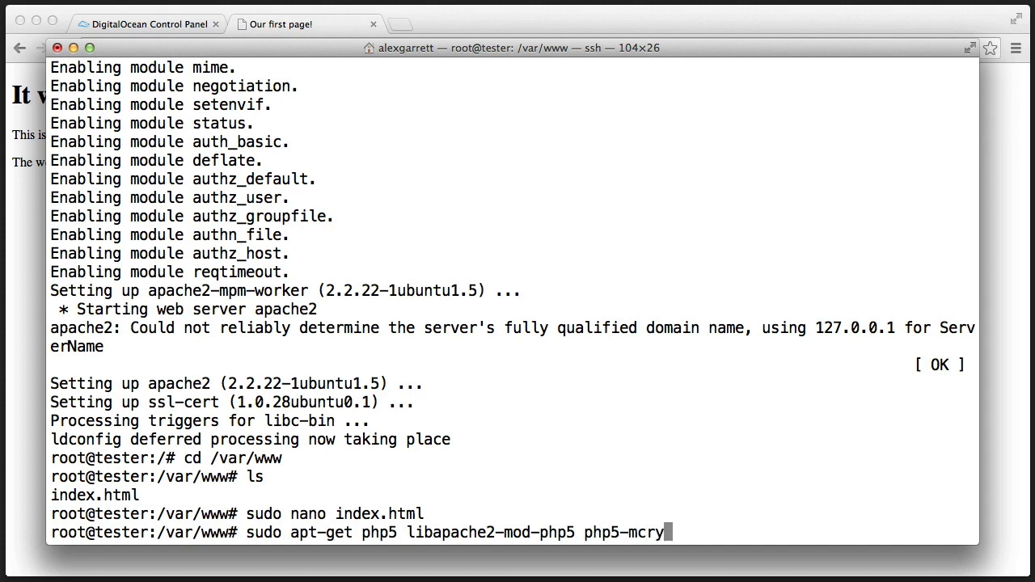
text(t)
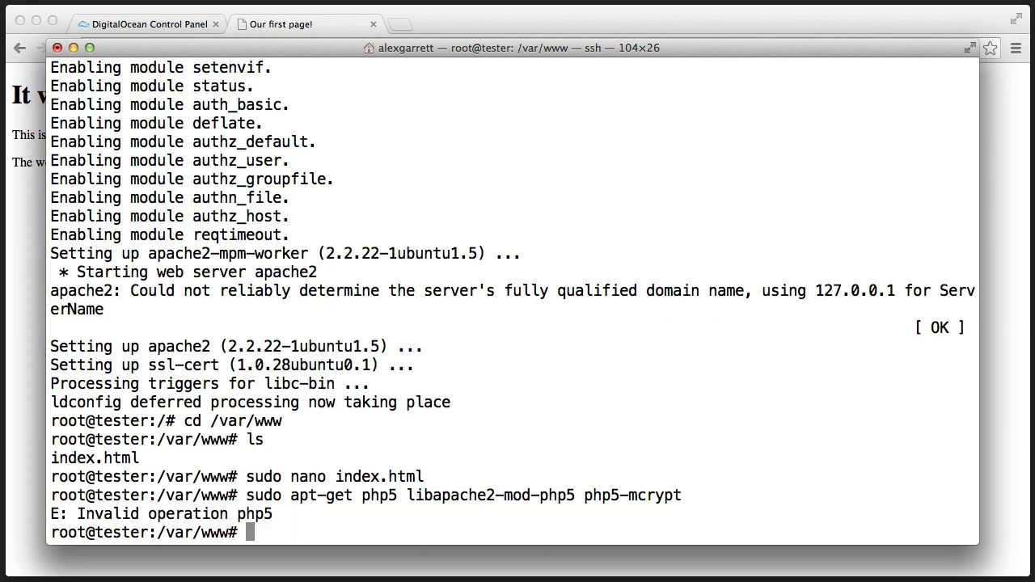
Rerun the command with 'install' added to install php5, libapache2-mod-php5 and php5-mcrypt
text(sudo apt-get php5 libapache2-mod-php5 php5-mcrypt)
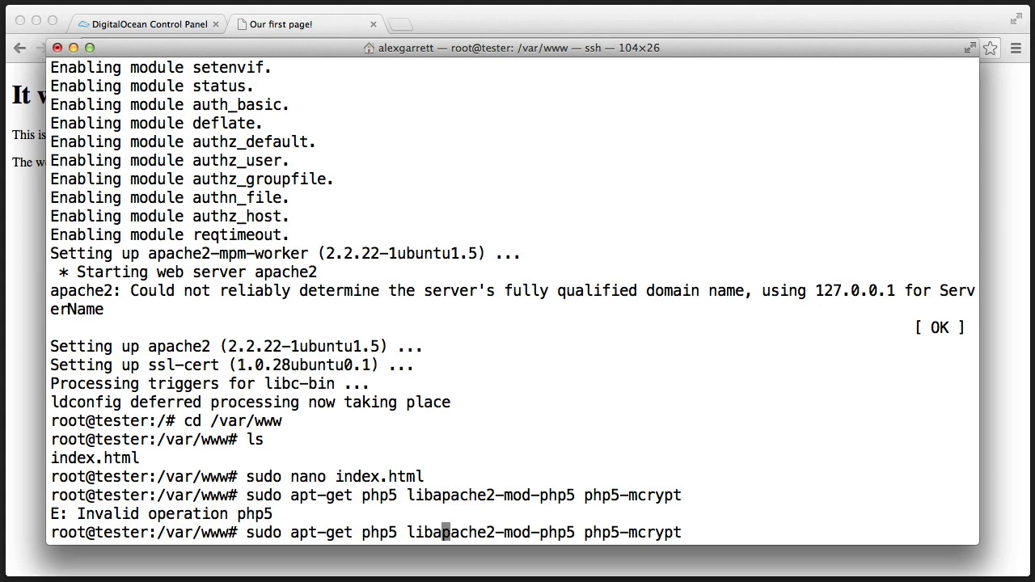
text(inst)
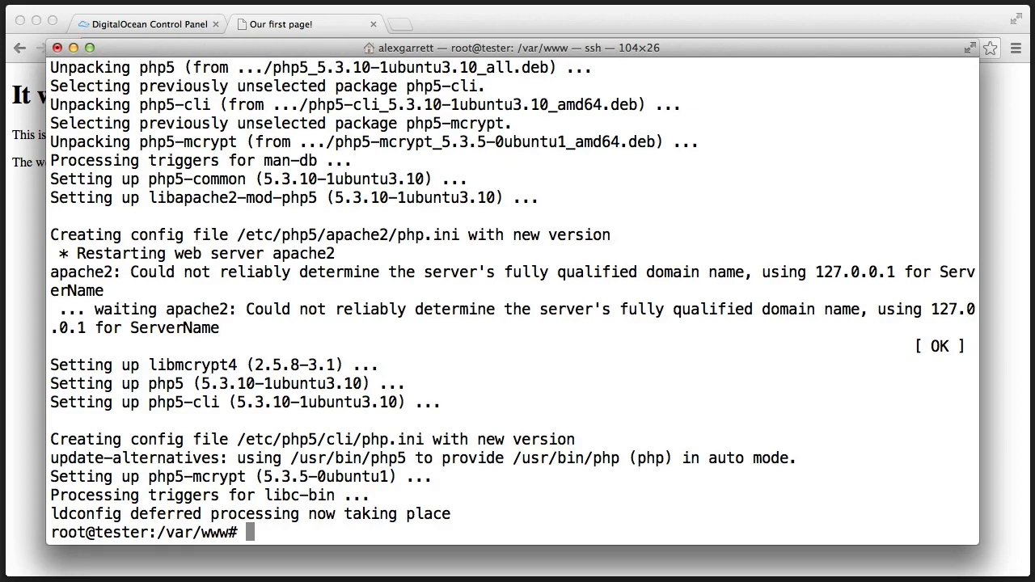
Create index.php with touch, then open it with 'sudo nano index.php'
text(touch)
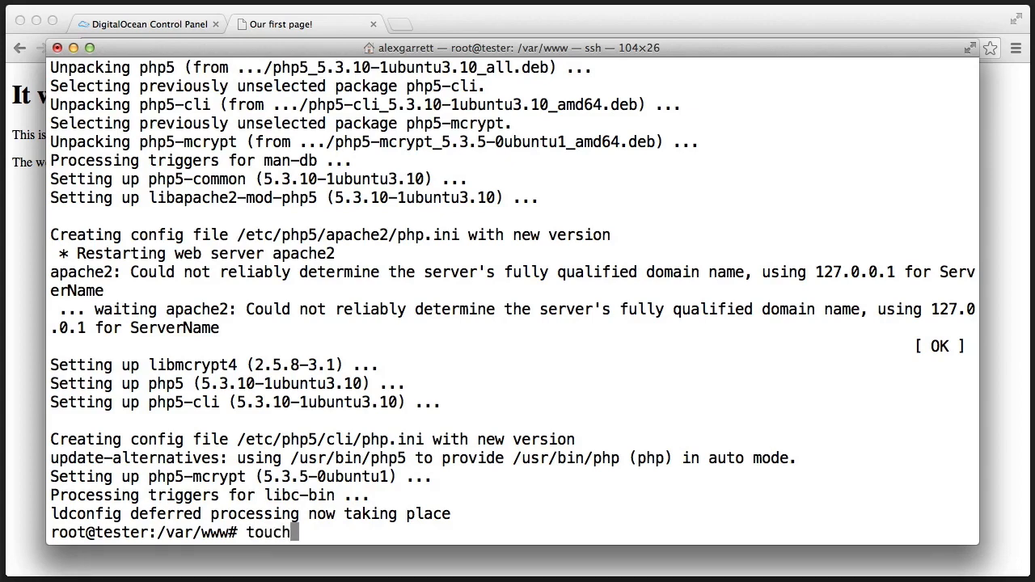
text(index.php)
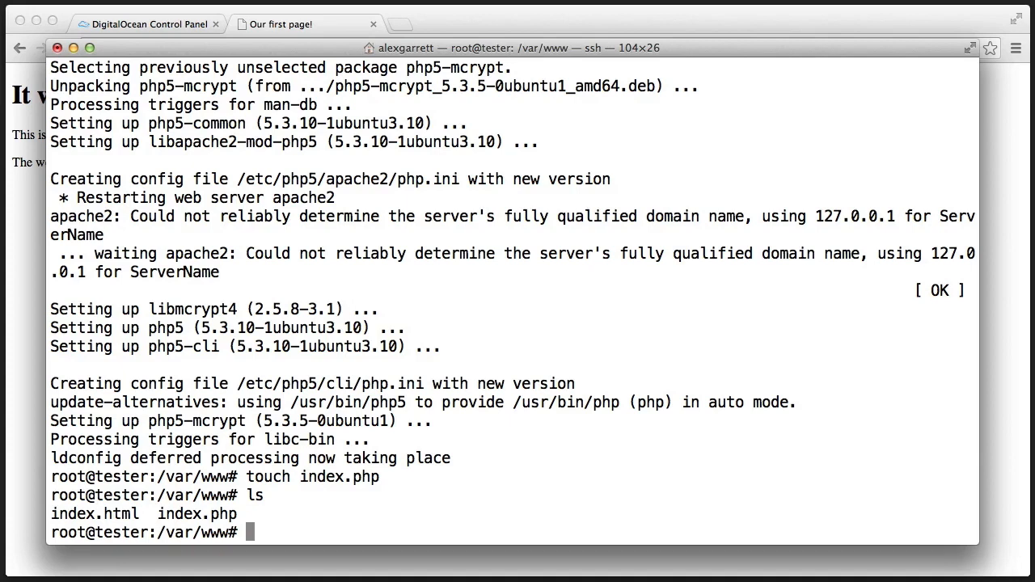
text(sudo nano in)
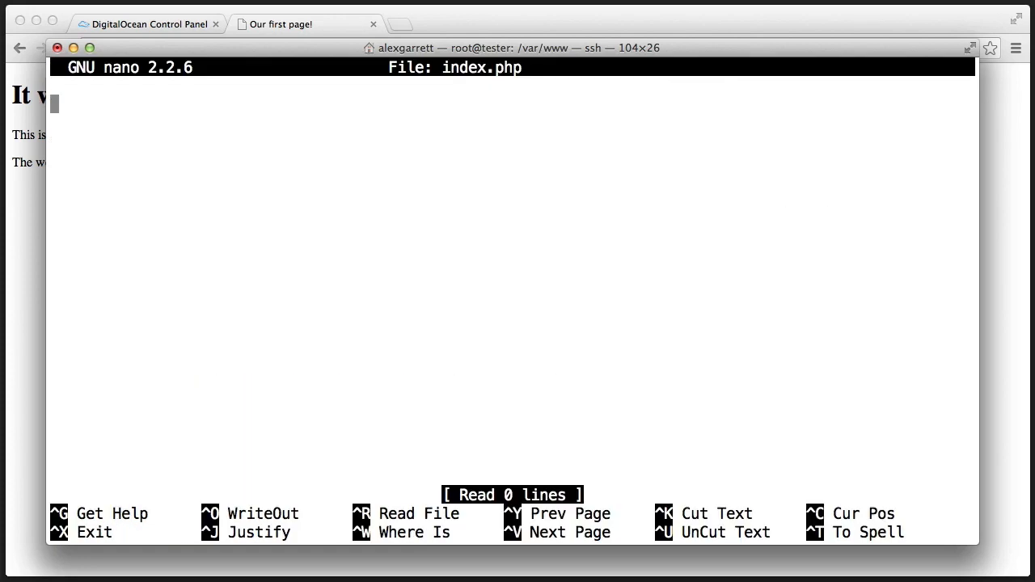
Write '<?php' and 'echo "Hello, this works.";' into index.php
text(<?p)
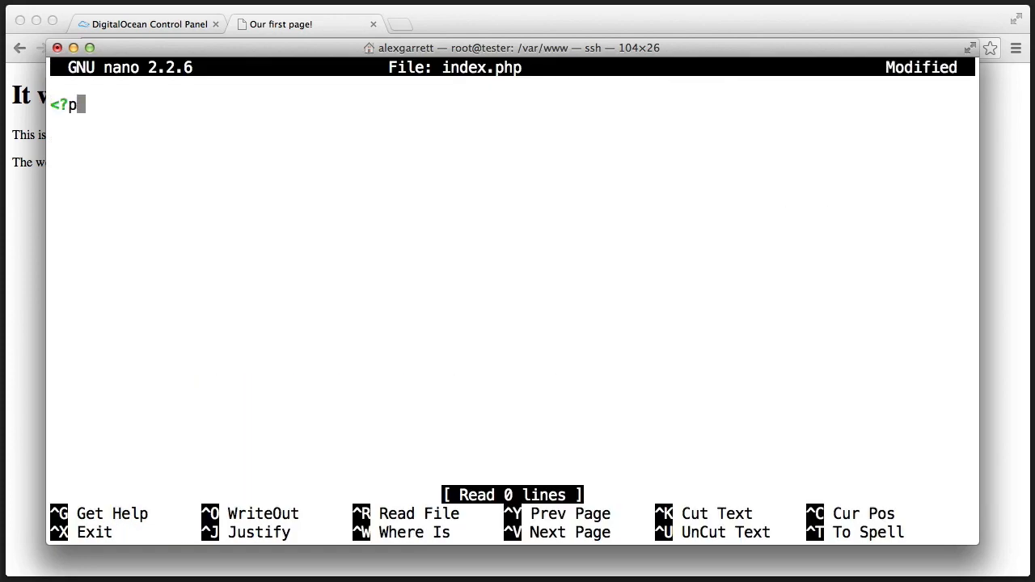
key(enter)
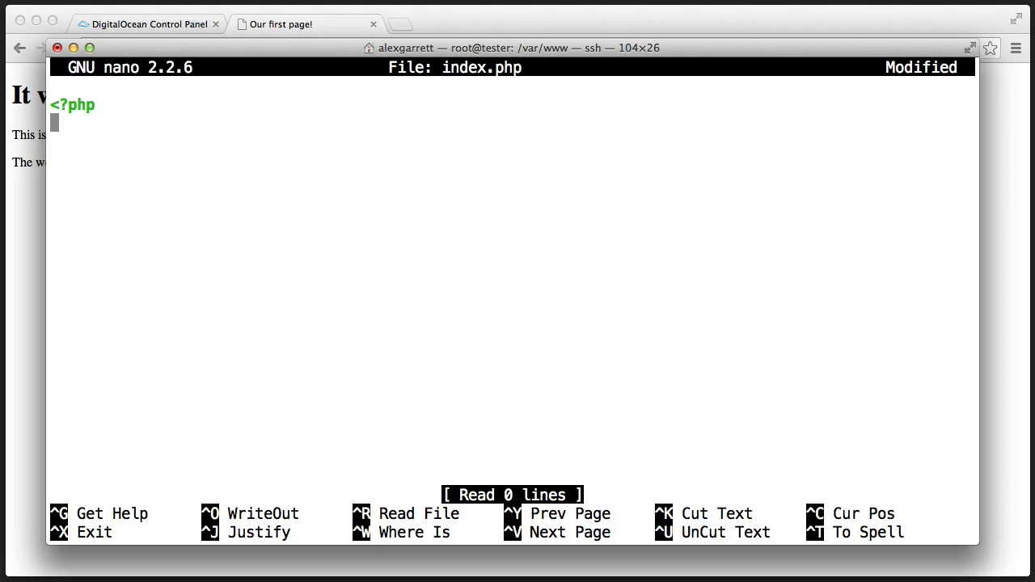
text(e)
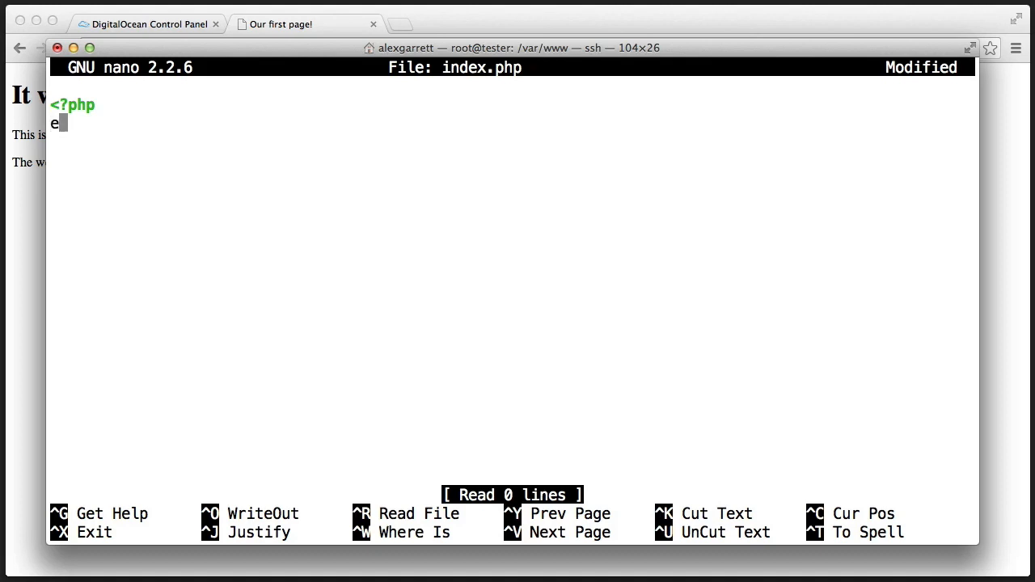
text(cho "";)
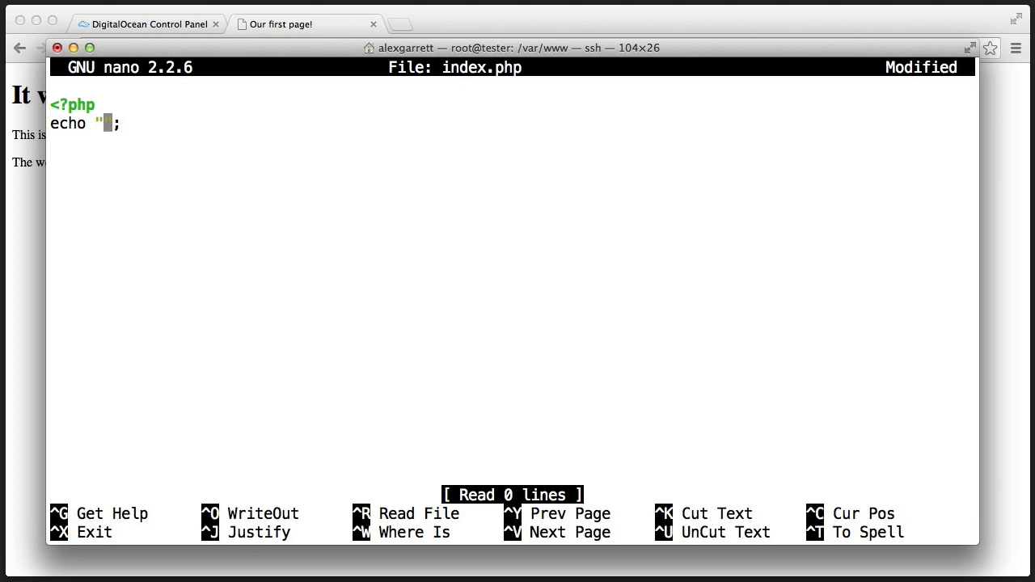
text(Hello, this works)
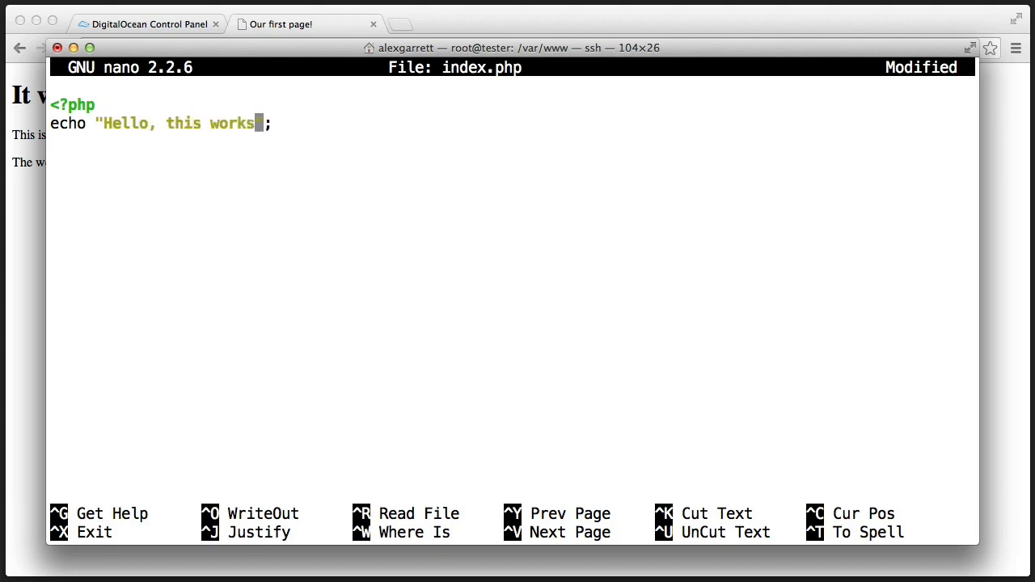
text(.)
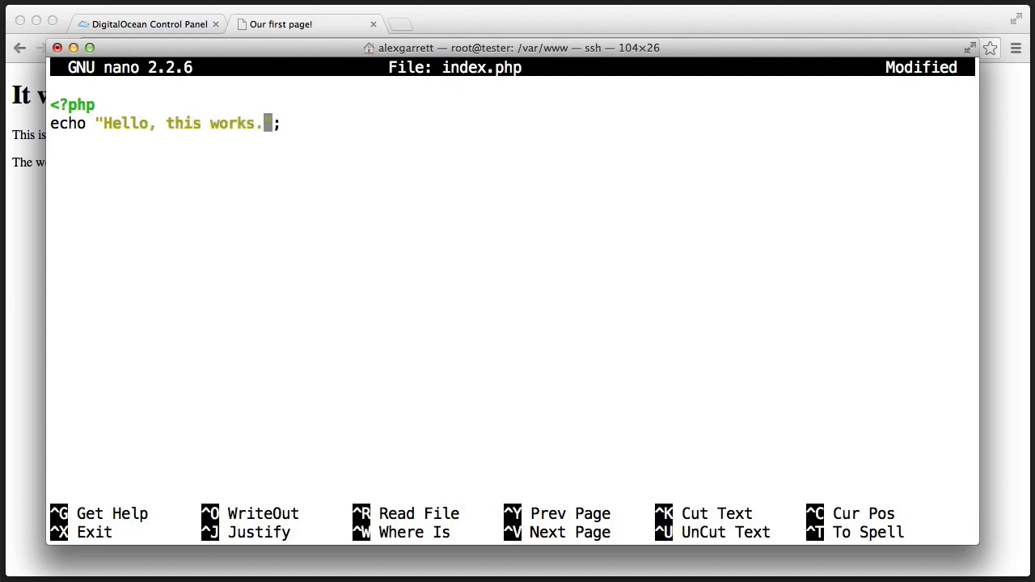
Save index.php and exit nano back to the shell
key(ctrl+o)
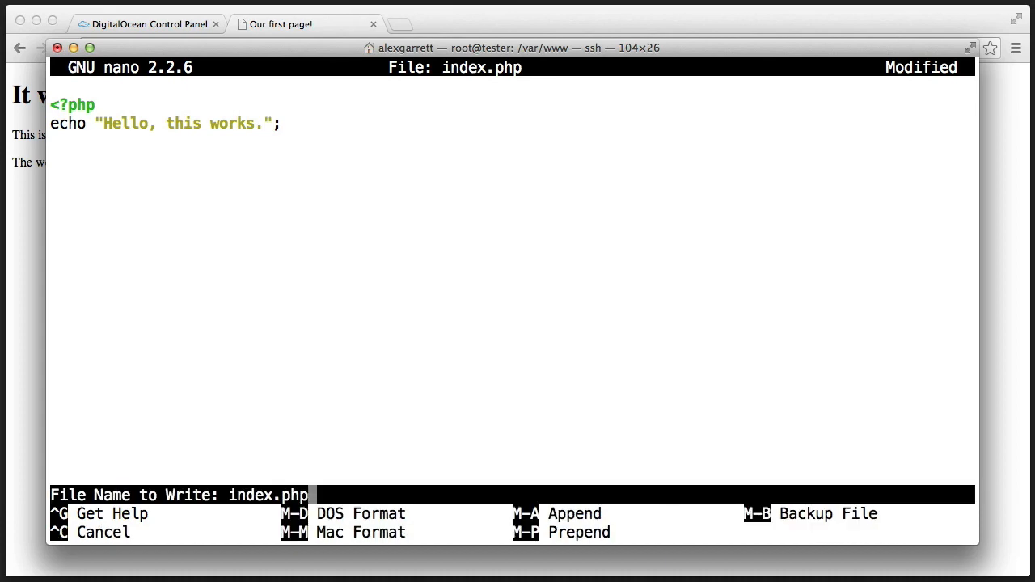
key(Enter)
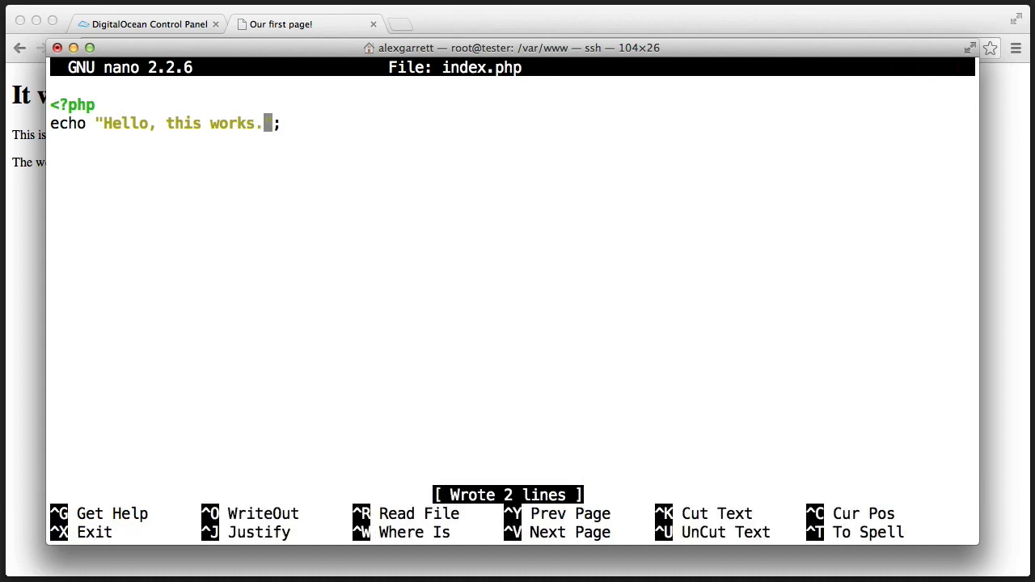
key(ctrl+x)
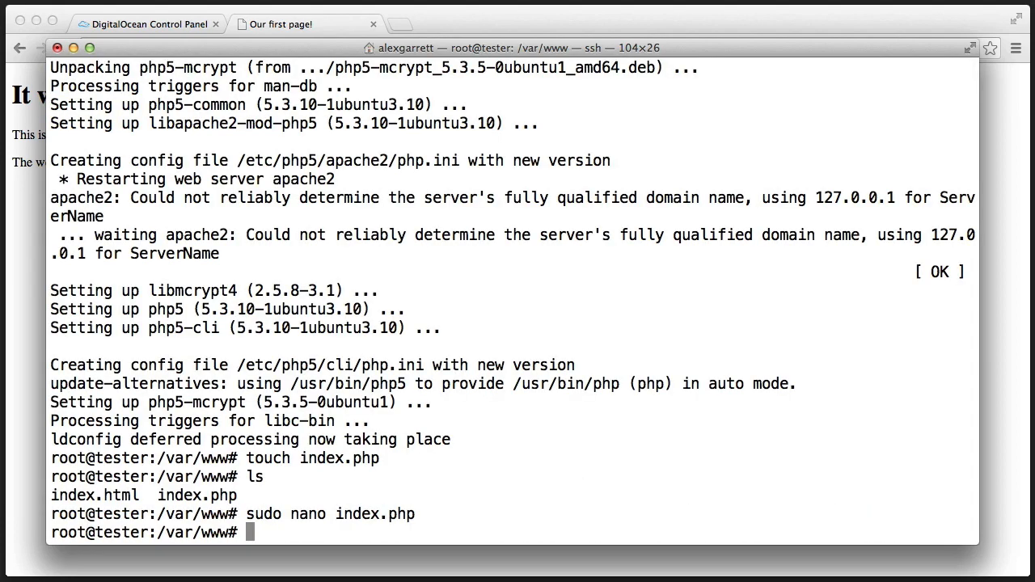
Append '/index.php' to the server address 107.170.106.231 in the address bar
click(307, 24)
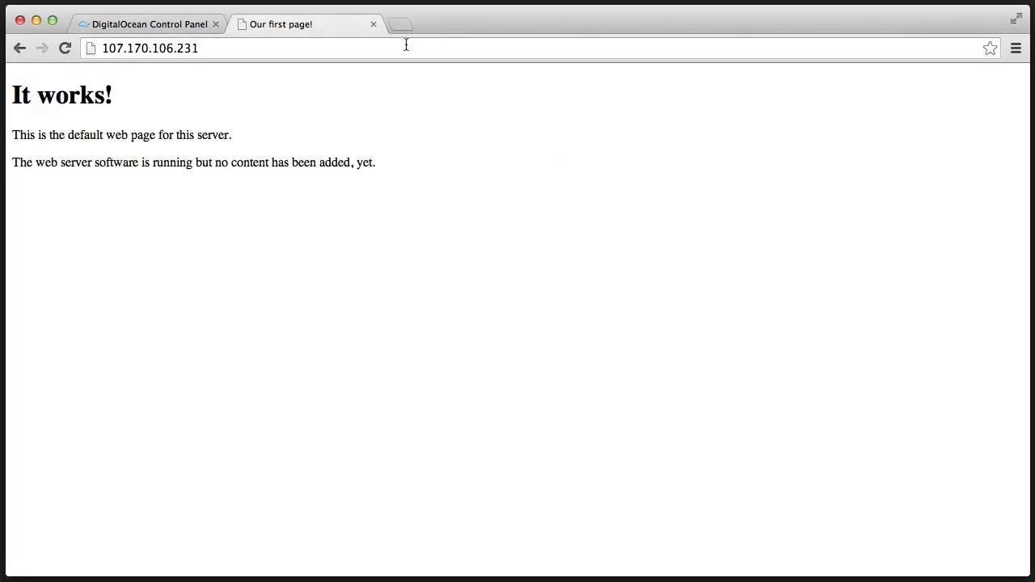
text(/inde)
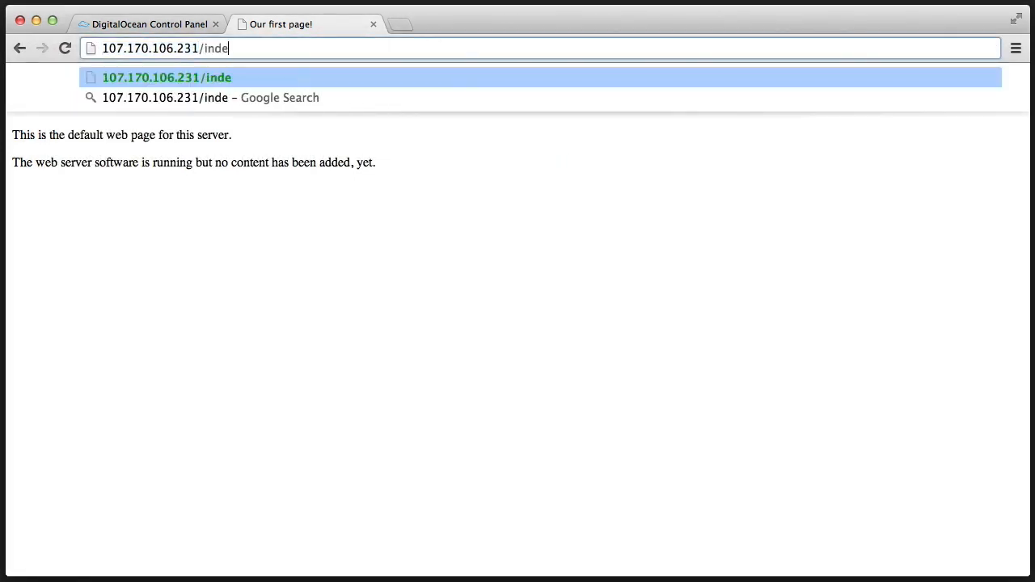